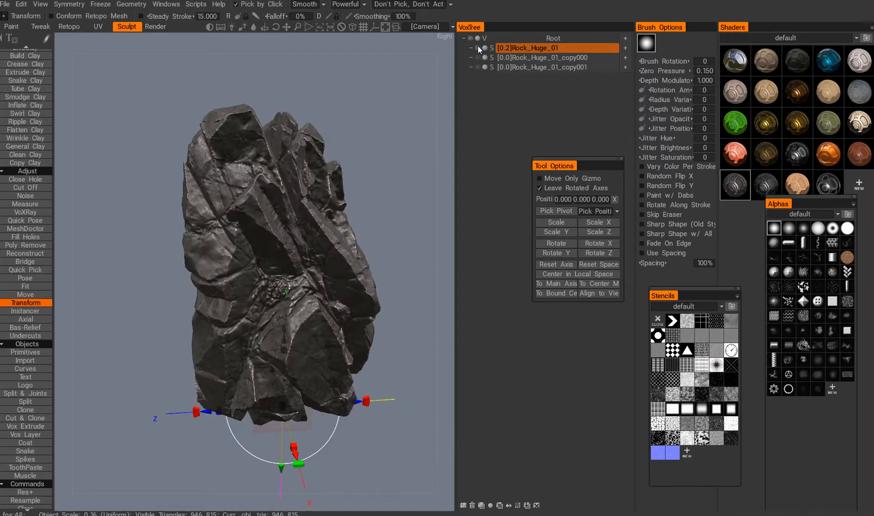
Activate the UV Path tool on the rock mesh and bring up the Pack UV islands dialog
click(131, 5)
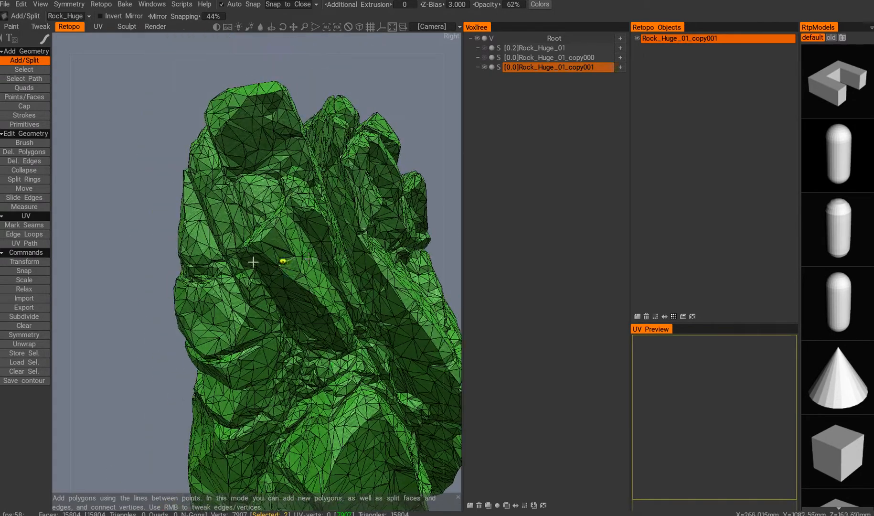
drag(252, 261, 305, 279)
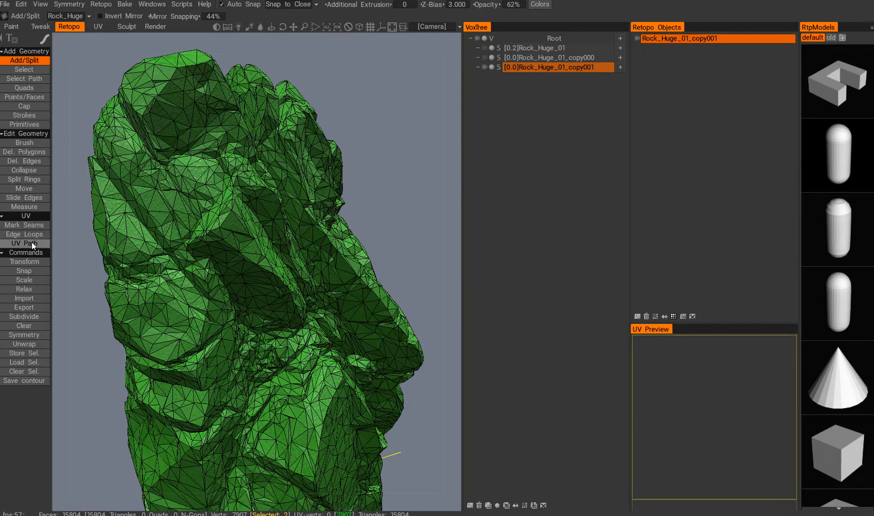
click(24, 242)
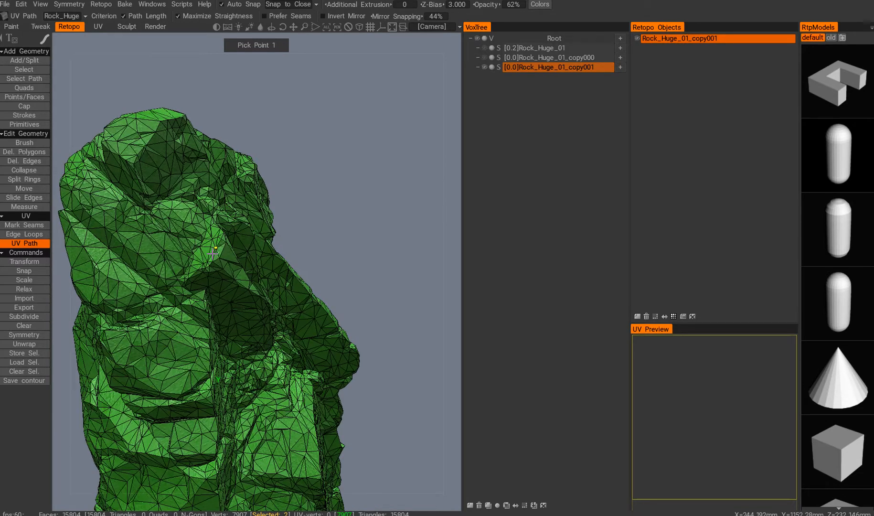
click(24, 298)
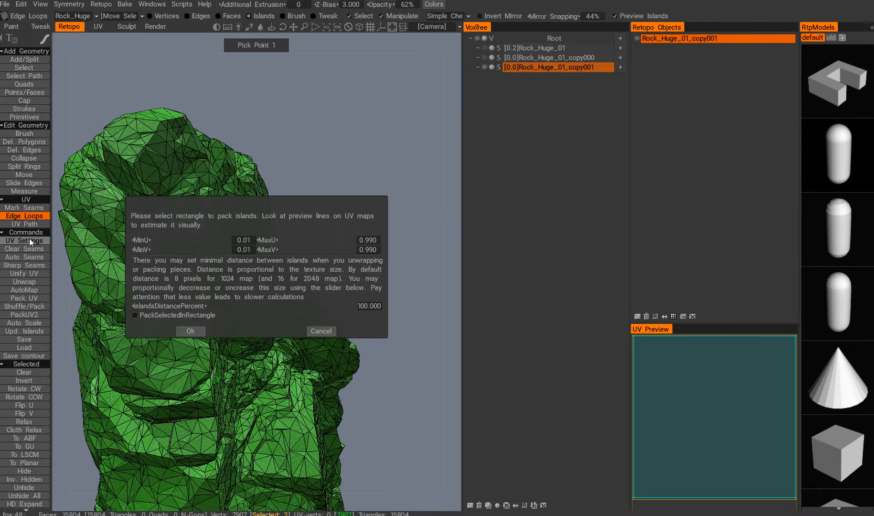
Switch from Edge Loops back to UV Path for tracing seams on the rock
click(320, 331)
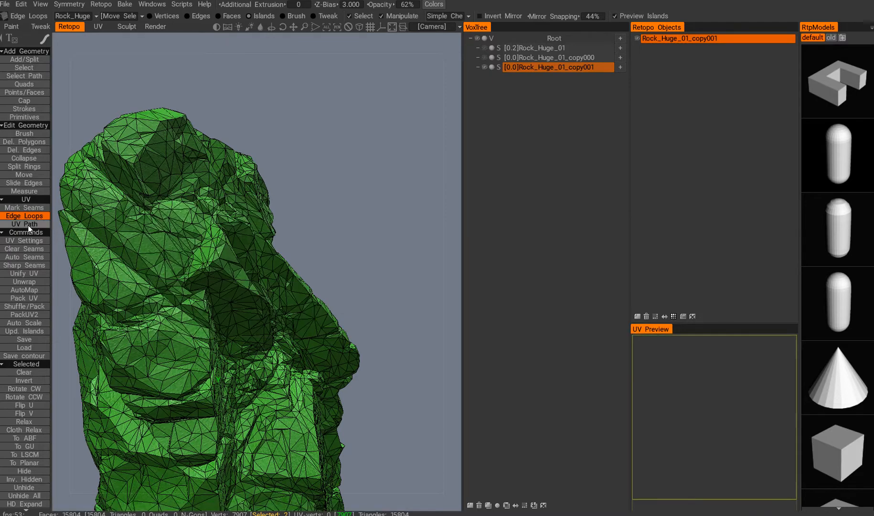
click(24, 223)
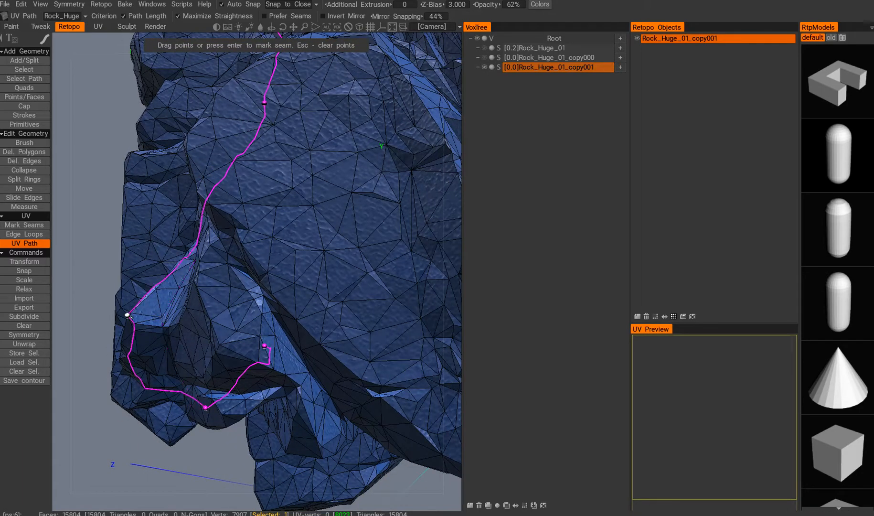
Extend the seam path down the rock's face toward a separate UV shell
drag(279, 223, 312, 312)
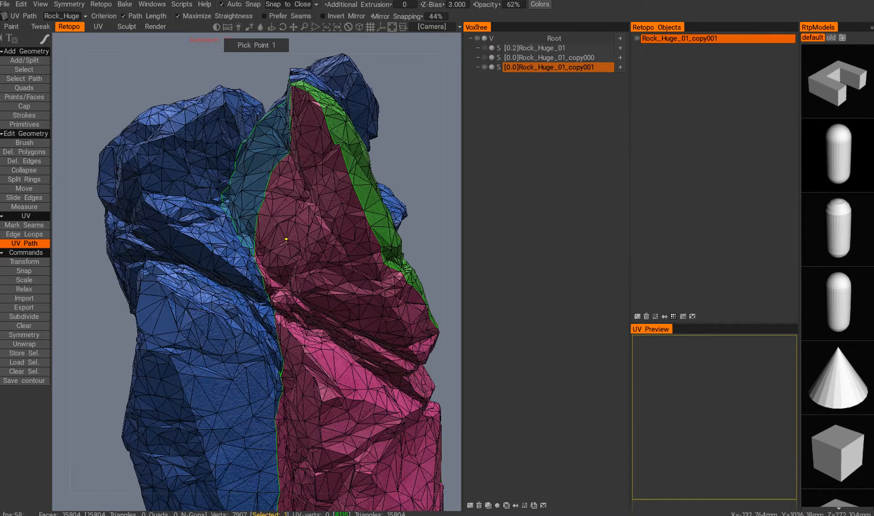
Place the first point of a new seam beside the pink and green shells
click(254, 257)
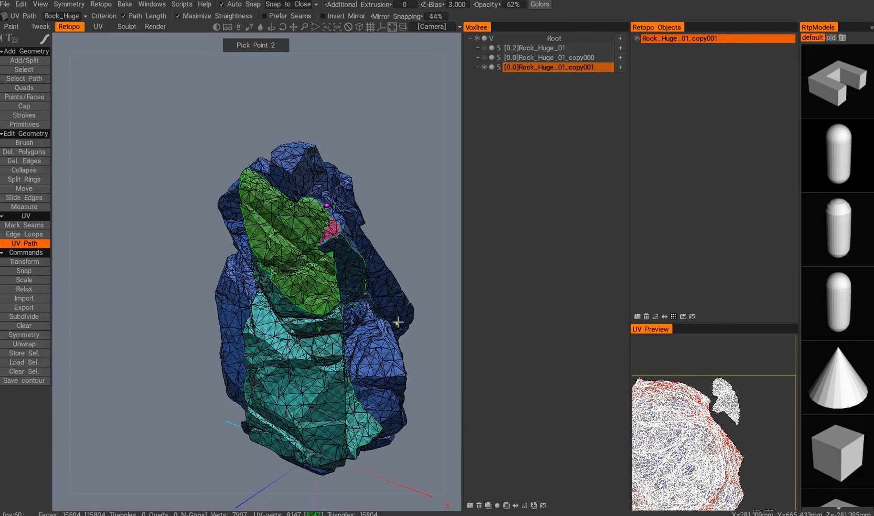
Orbit the rock to inspect its colored UV shells after unwrapping
drag(399, 322, 368, 285)
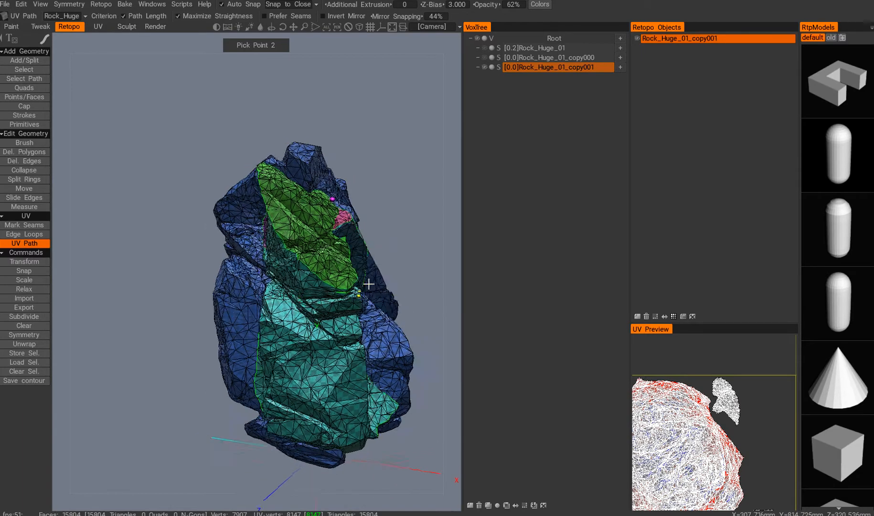